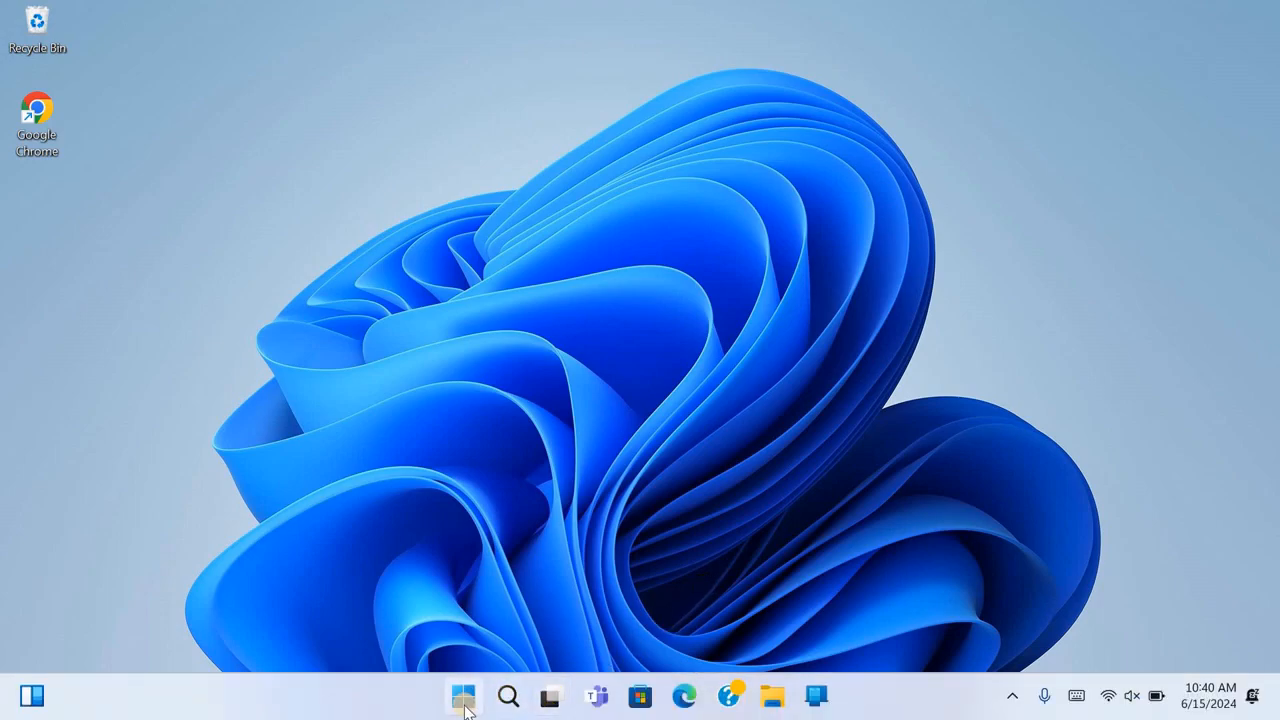
Launch Excel from the Start menu's pinned icon, then close it again.
{"action": "left_click", "coordinate": [464, 696]}
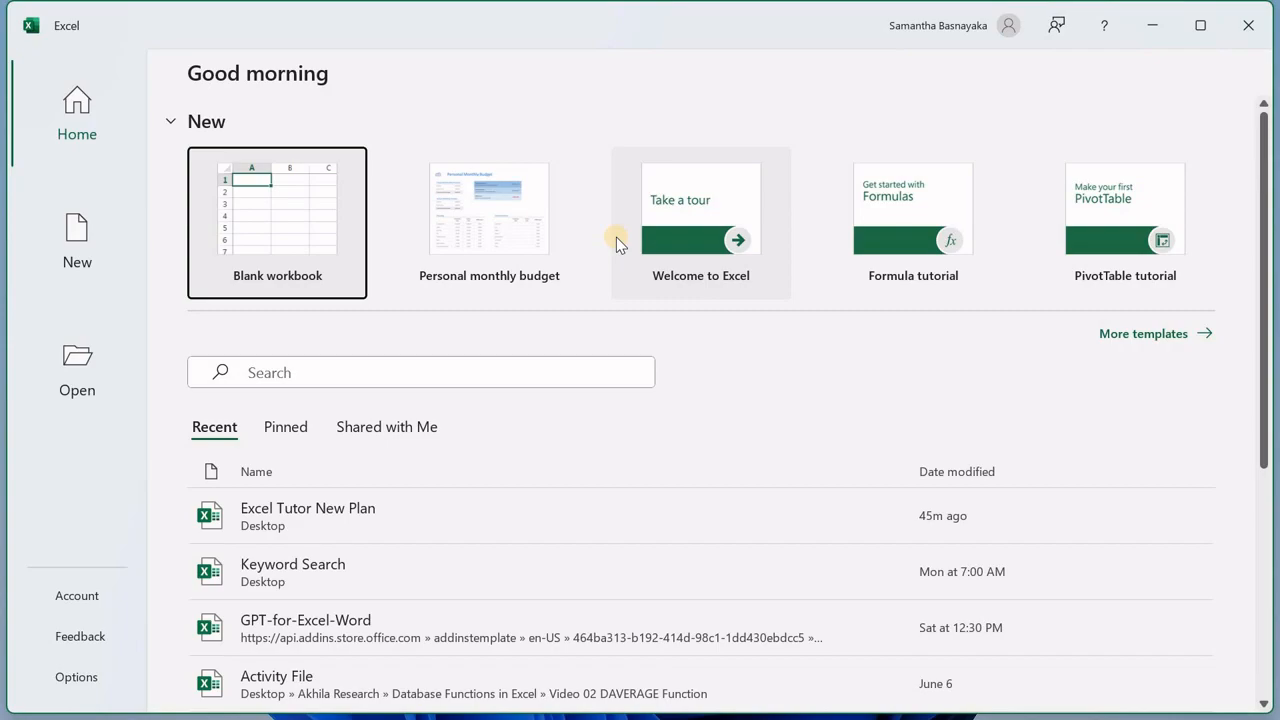
{"action": "left_click", "coordinate": [1244, 24]}
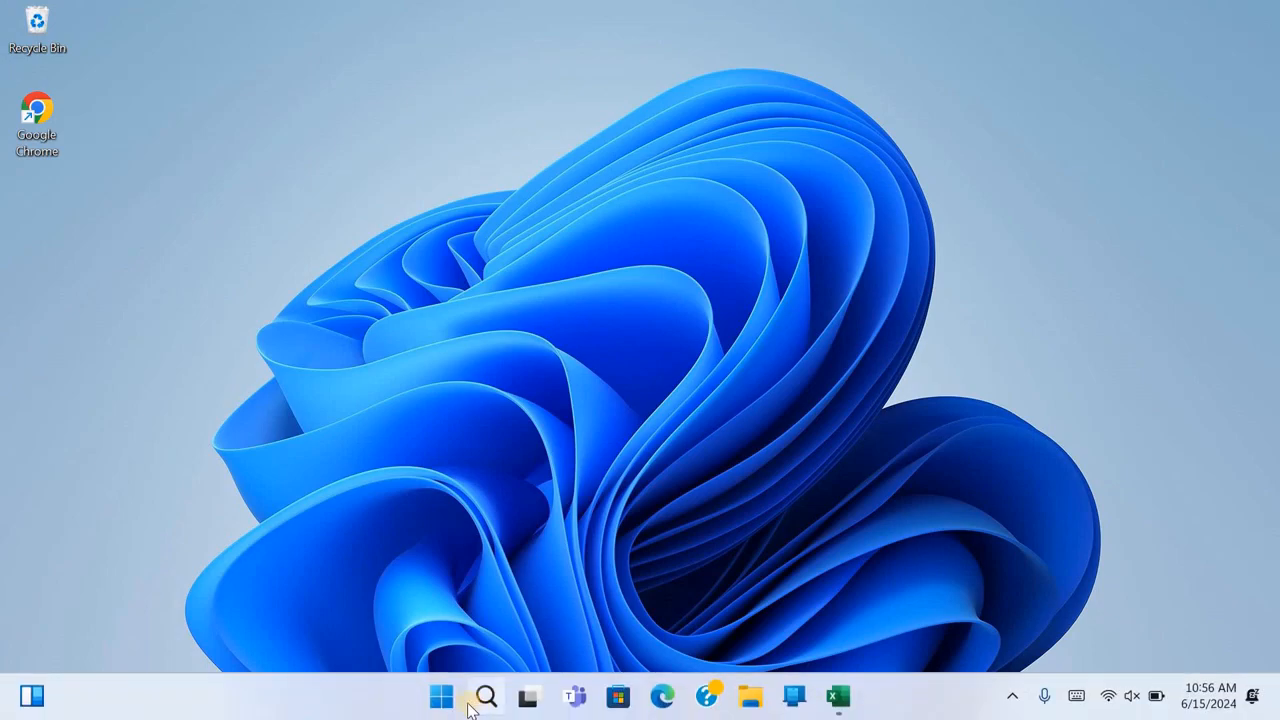
Launch Excel from the Start menu search for 'Excel', then close it again.
{"action": "left_click", "coordinate": [440, 692]}
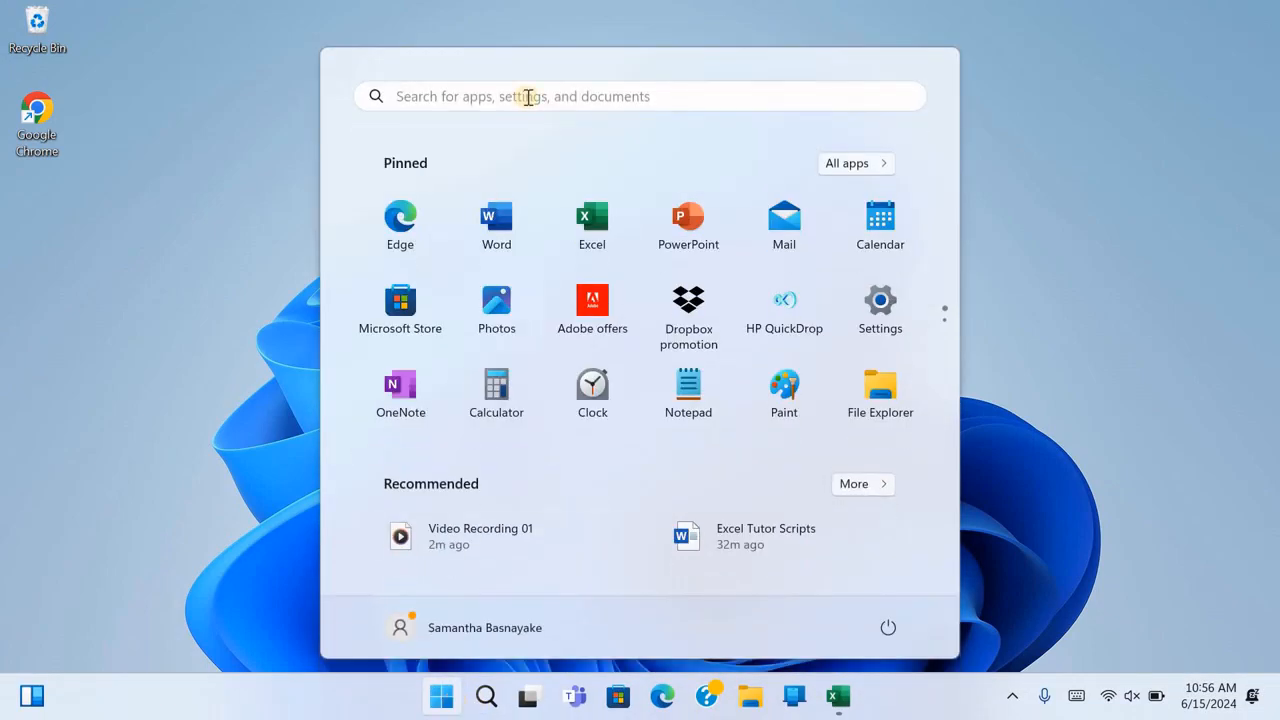
{"action": "left_click", "coordinate": [528, 96]}
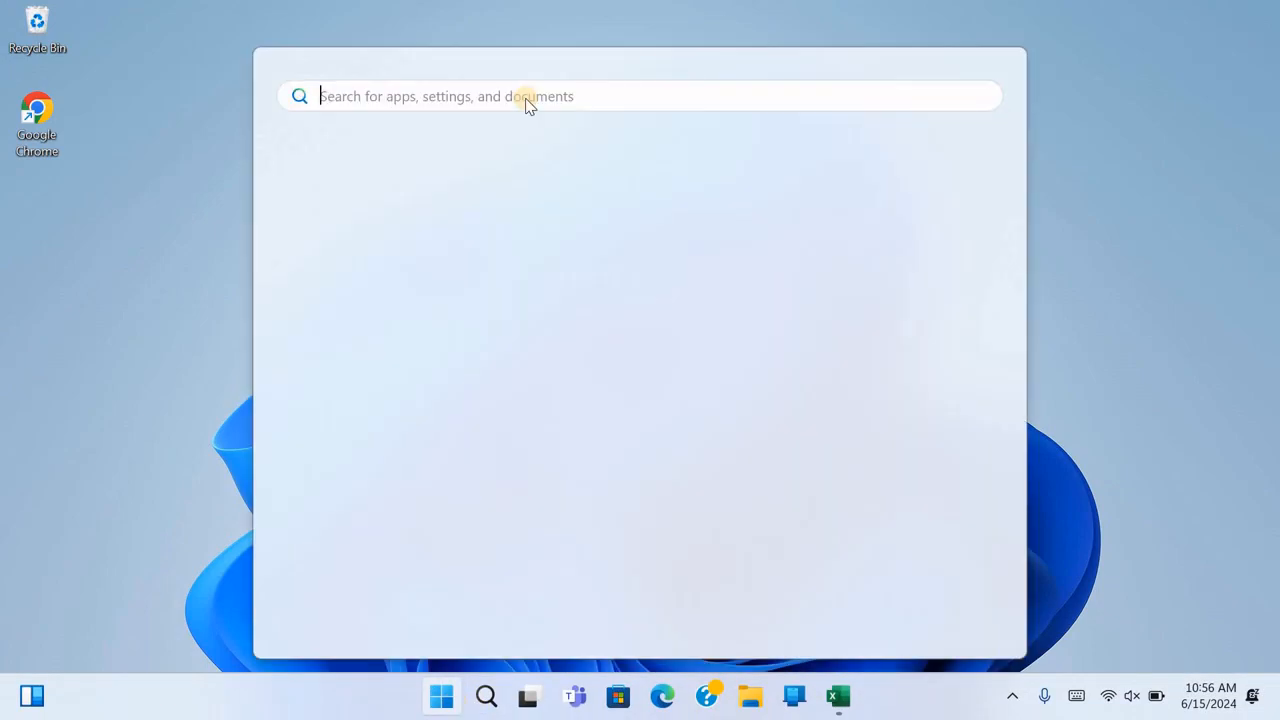
{"action": "type", "text": "Excel"}
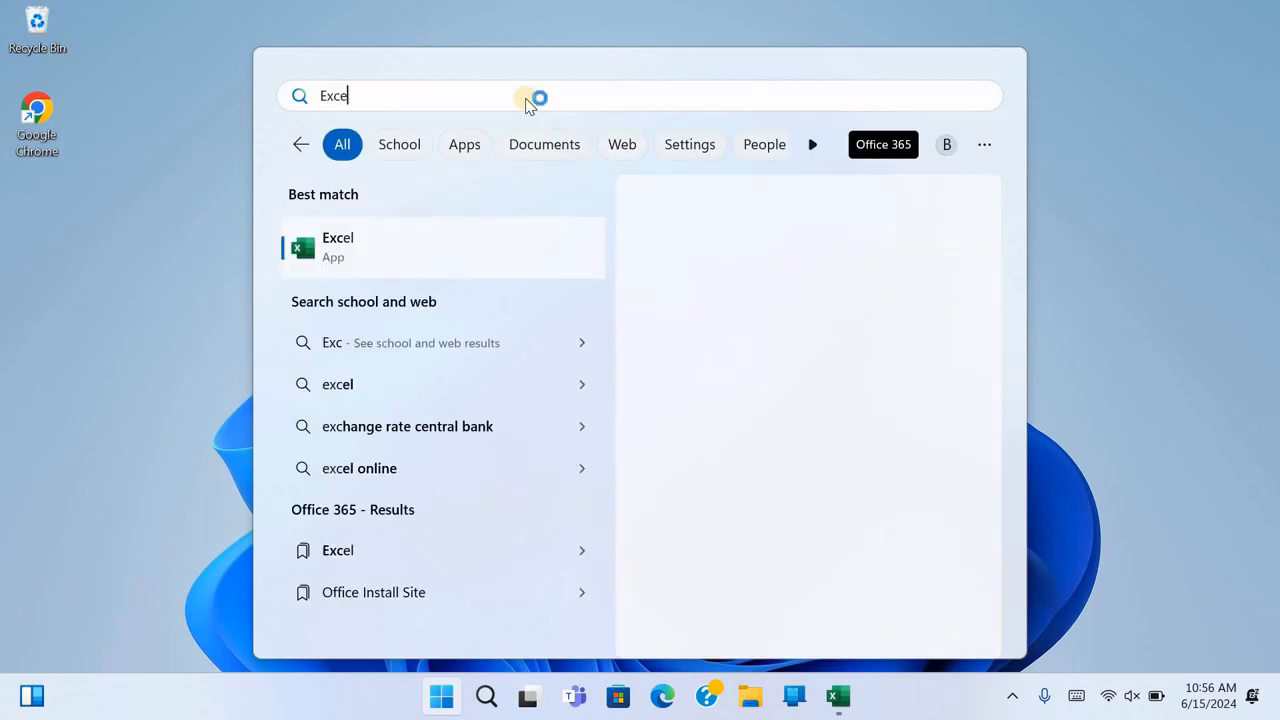
{"action": "type", "text": "l"}
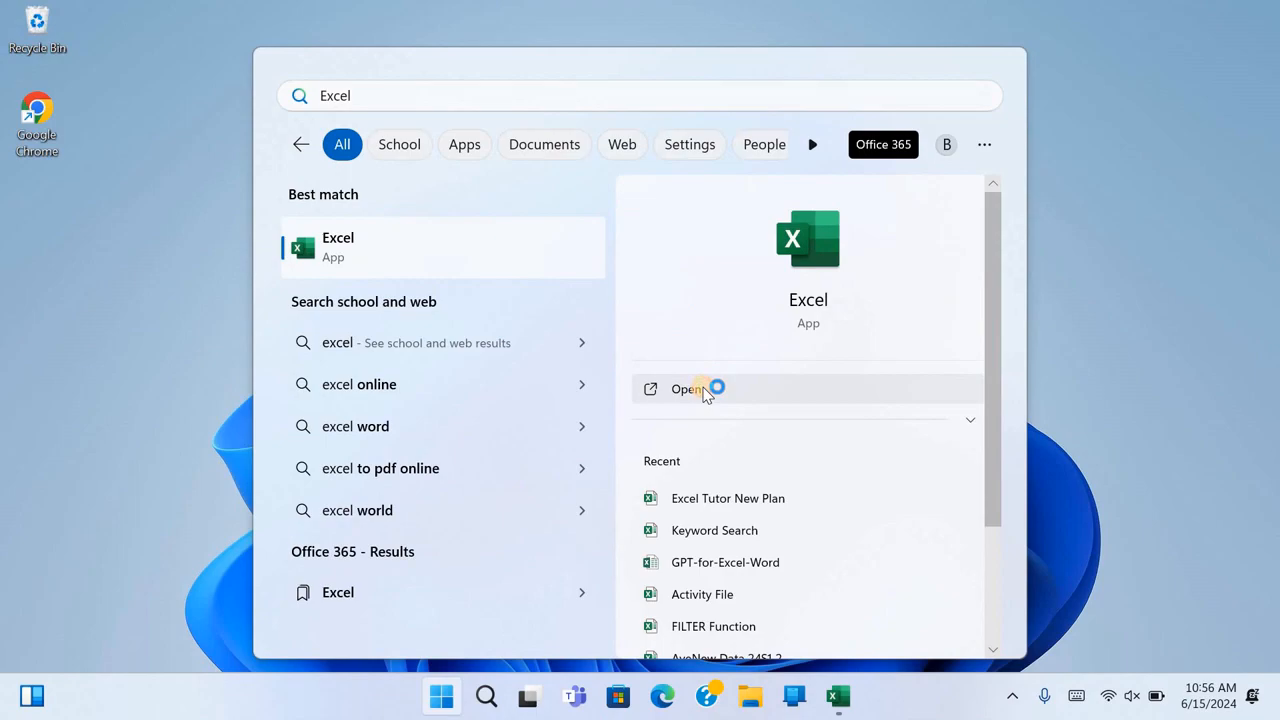
{"action": "left_click", "coordinate": [688, 388]}
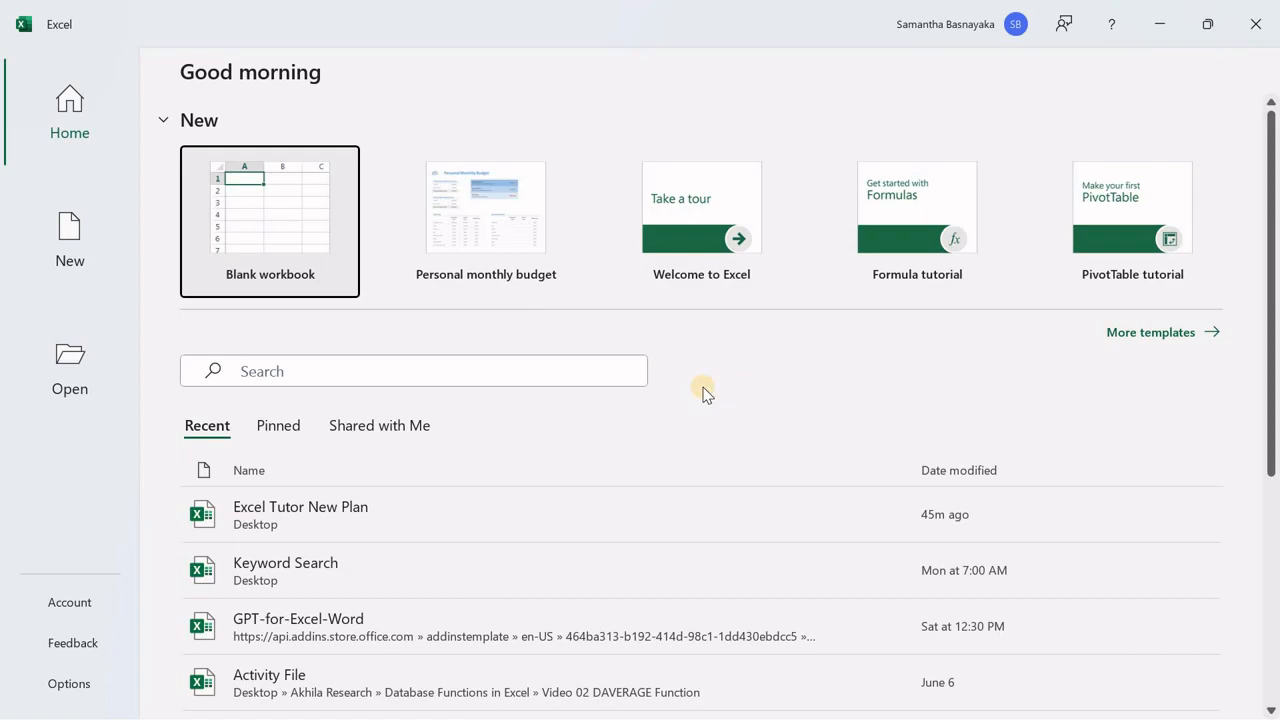
{"action": "left_click", "coordinate": [1252, 24]}
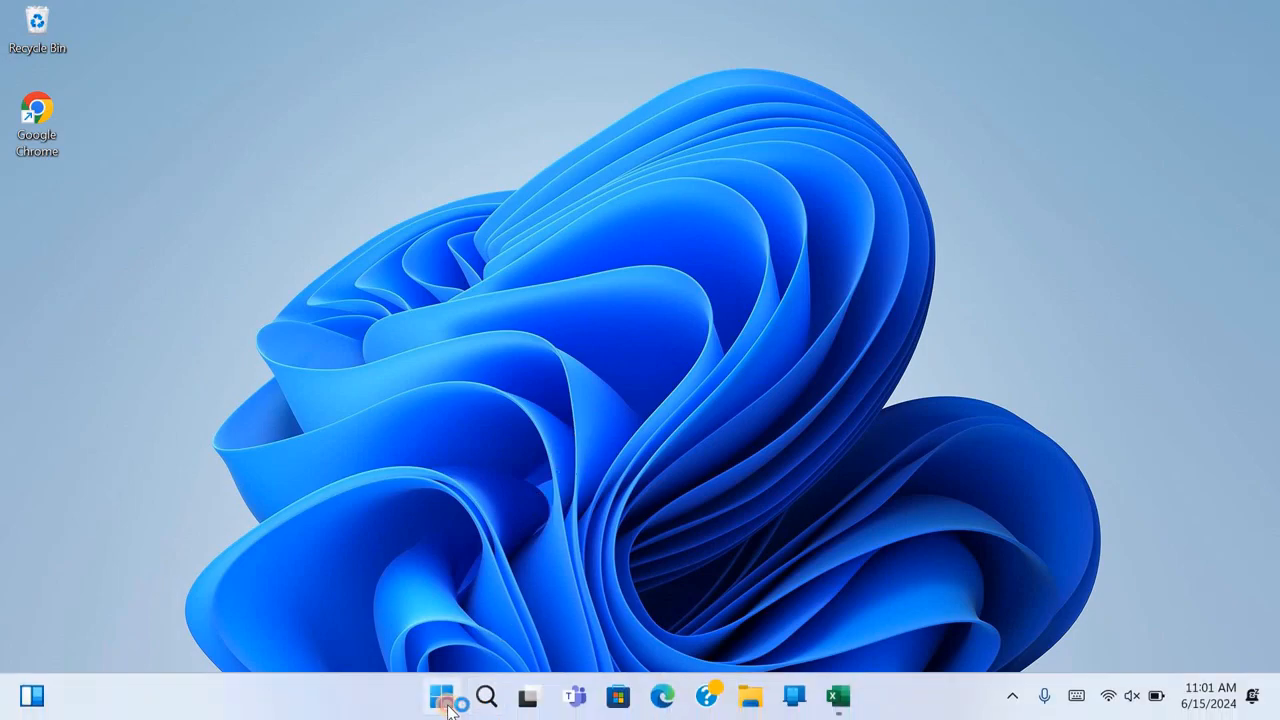
Launch Excel from the Start menu's All apps list of installed programs.
{"action": "left_click", "coordinate": [444, 692]}
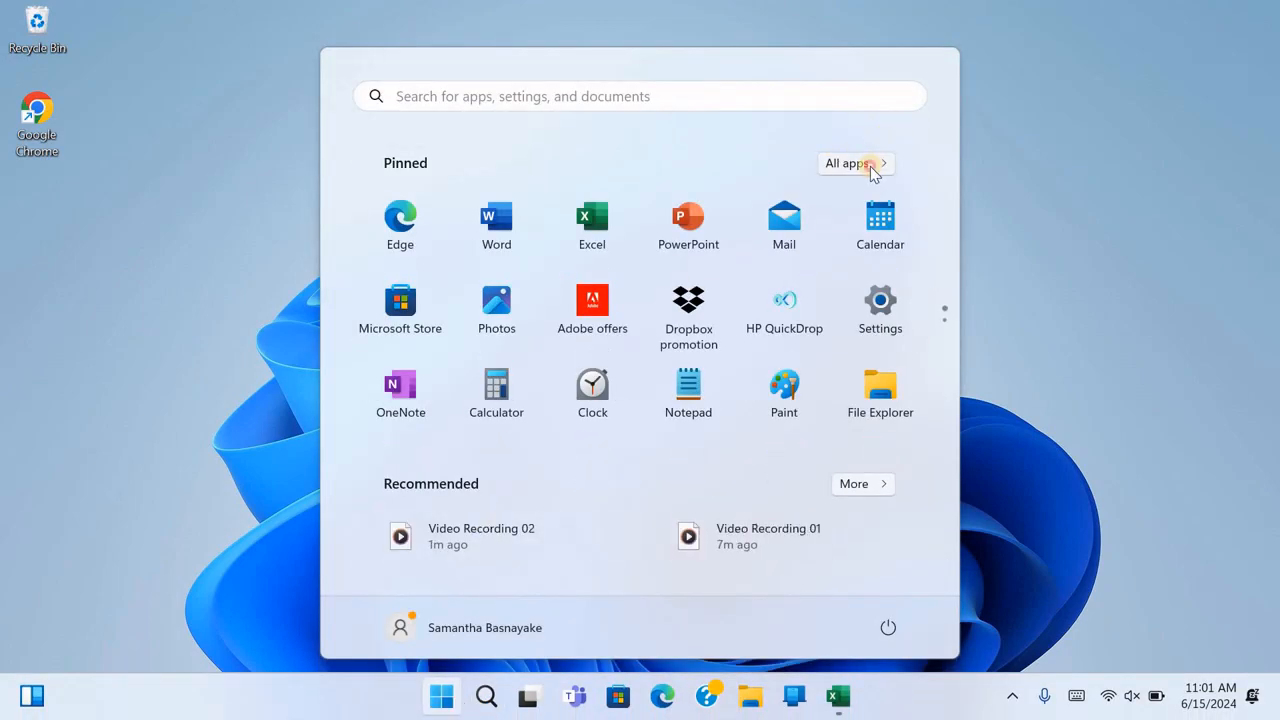
{"action": "left_click", "coordinate": [856, 164]}
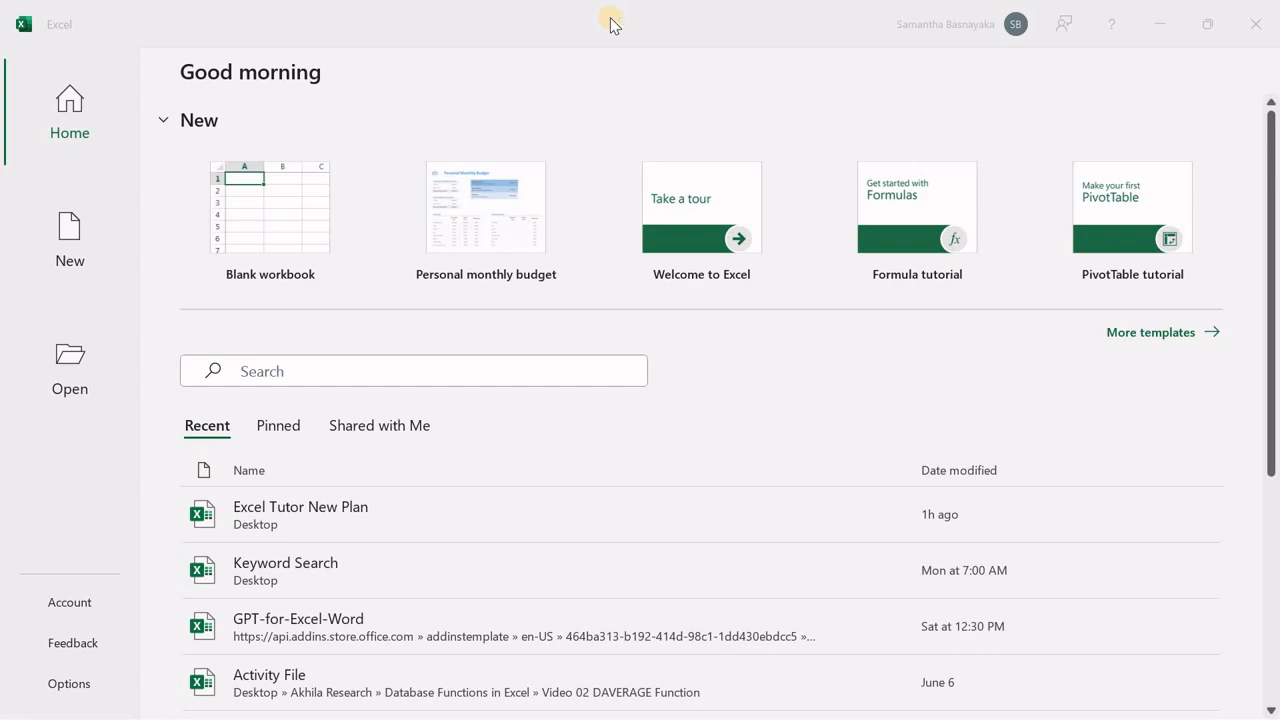
{"action": "mouse_move", "coordinate": [608, 16]}
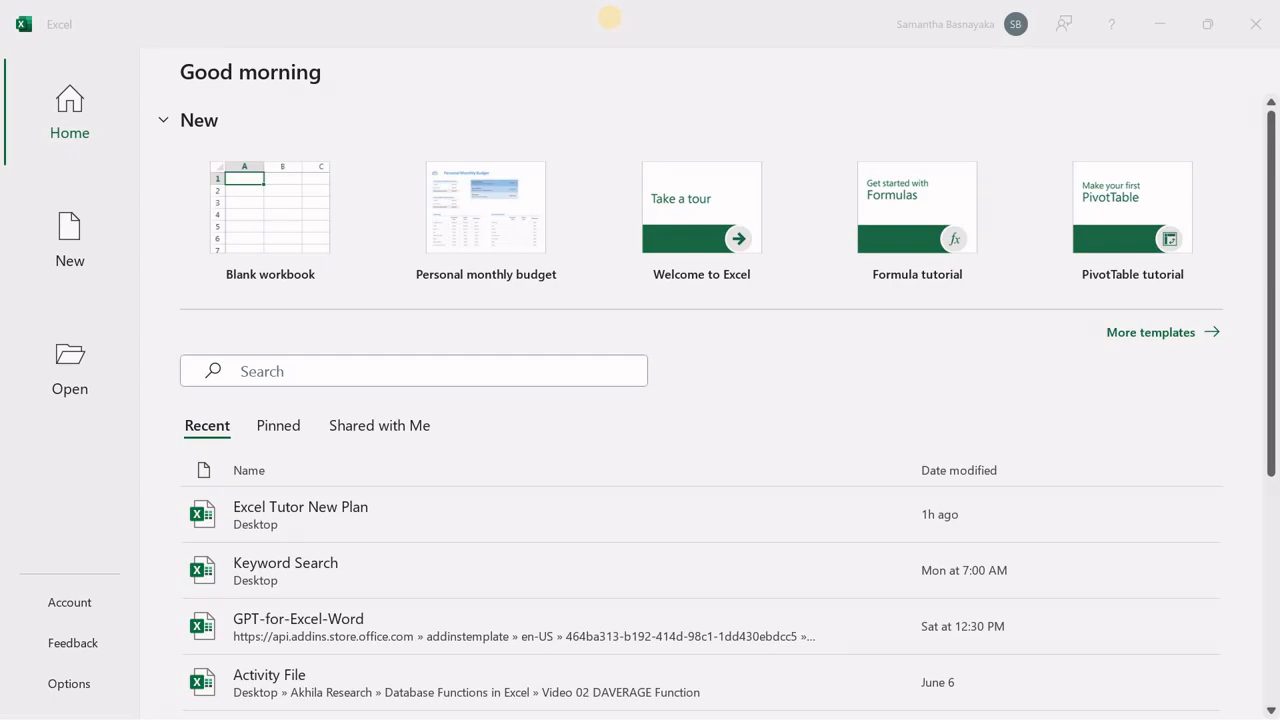